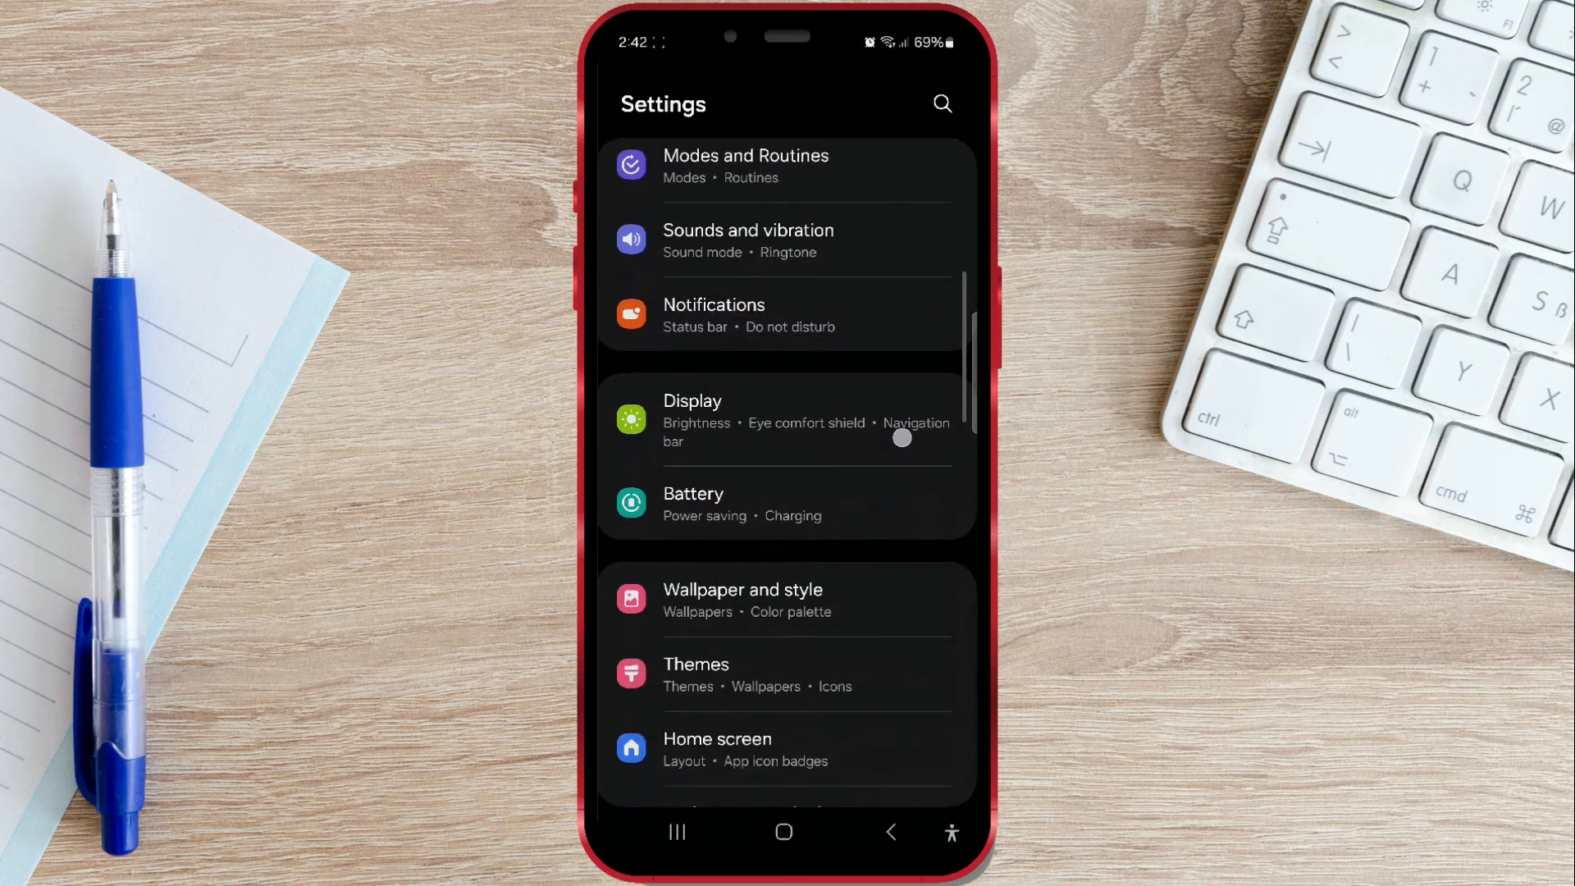
Step: Go into the Apps section of Settings to list installed apps
scroll(down, 3)
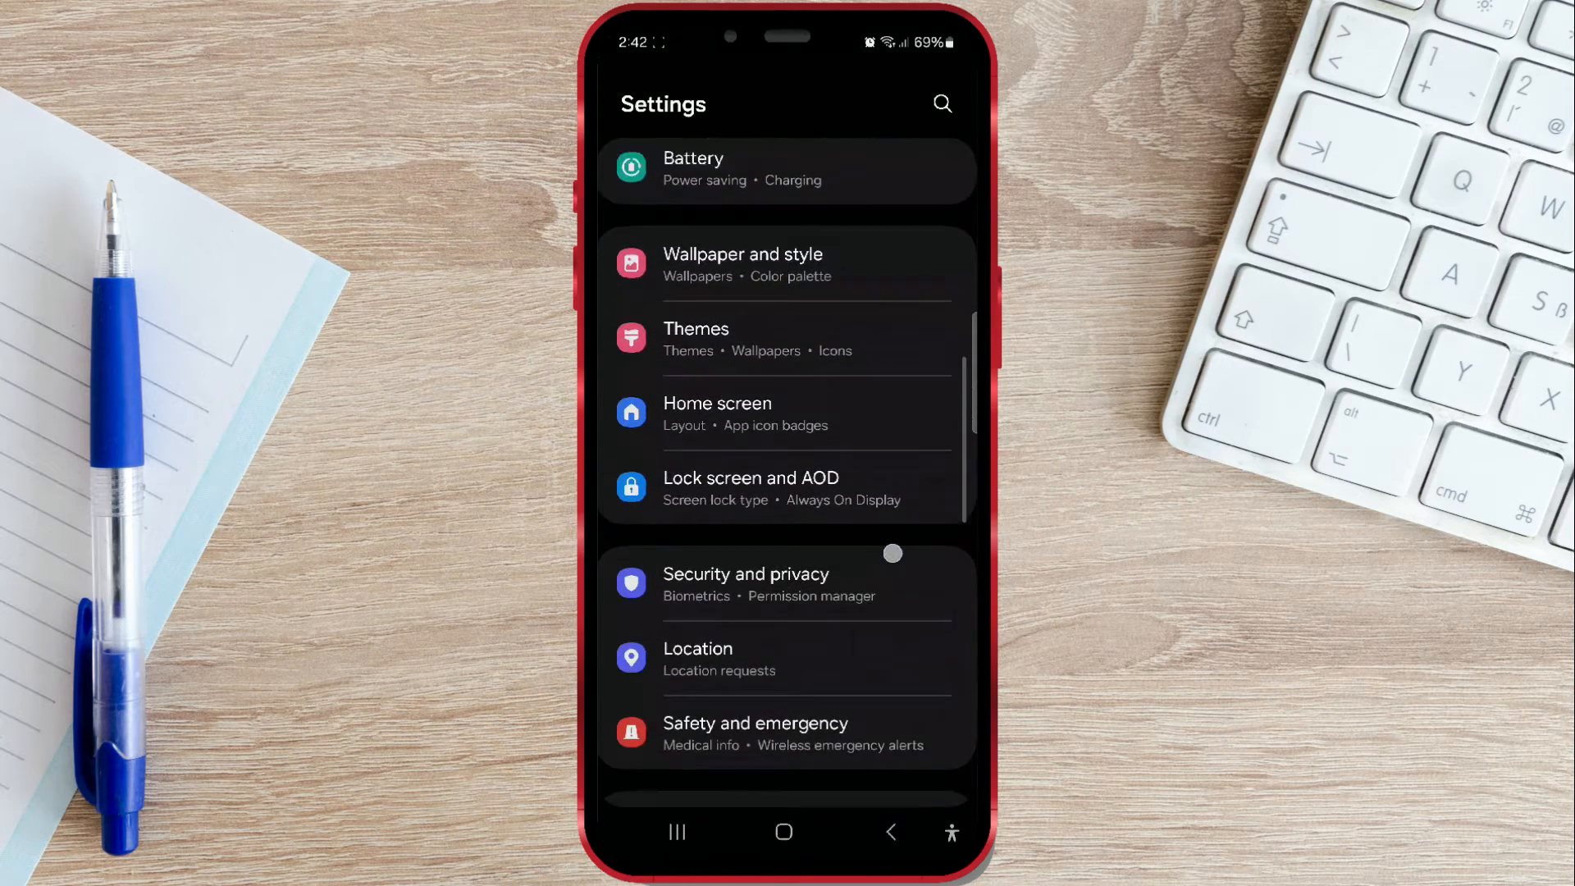
scroll(down, 3)
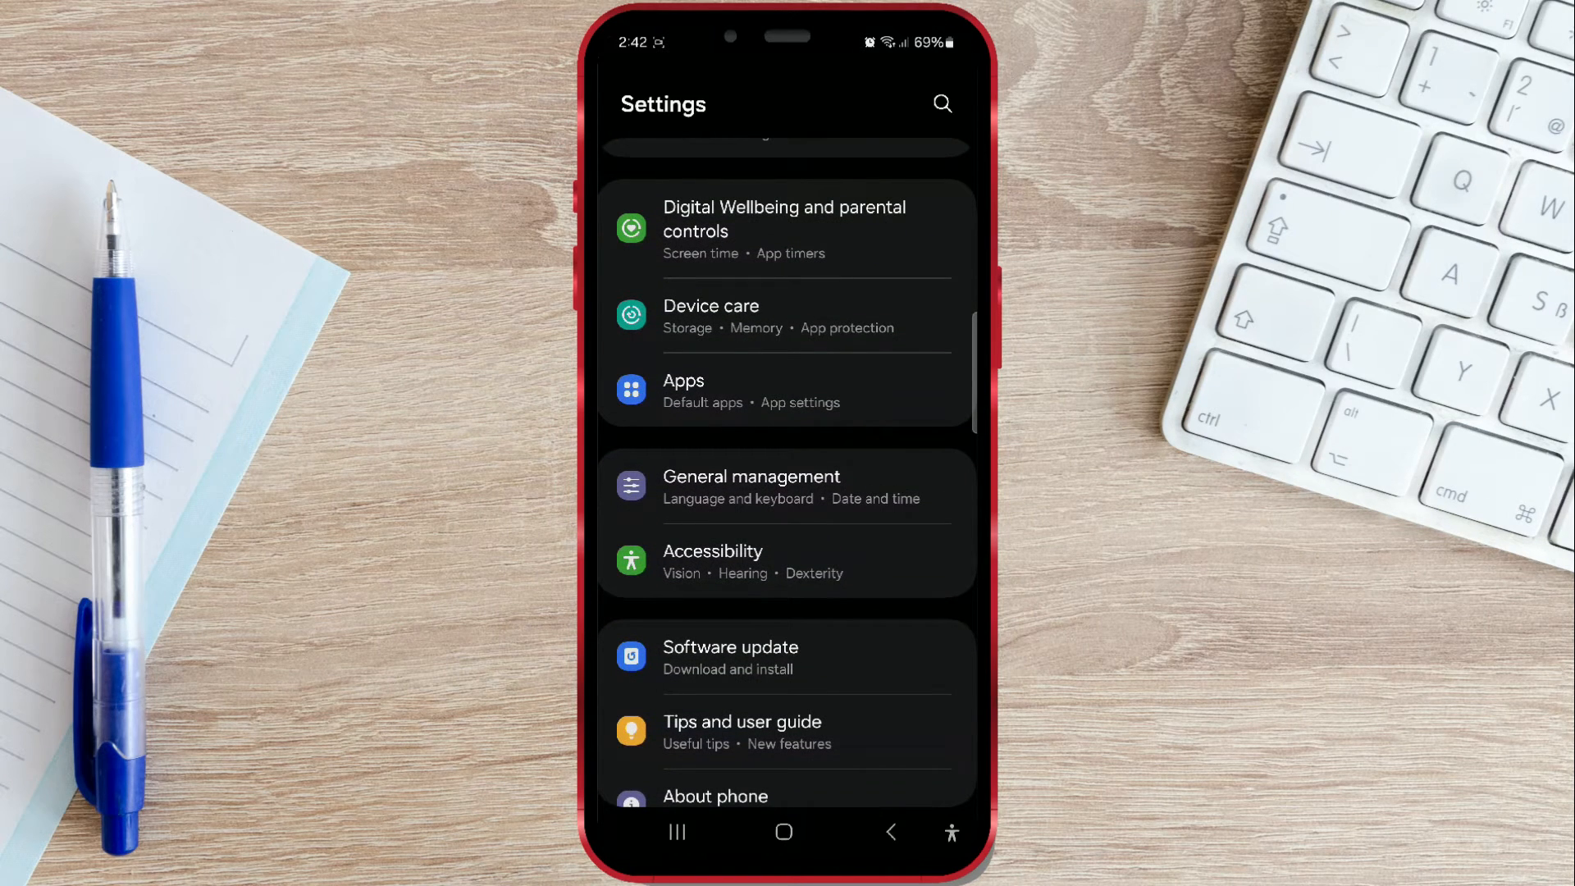
click(733, 391)
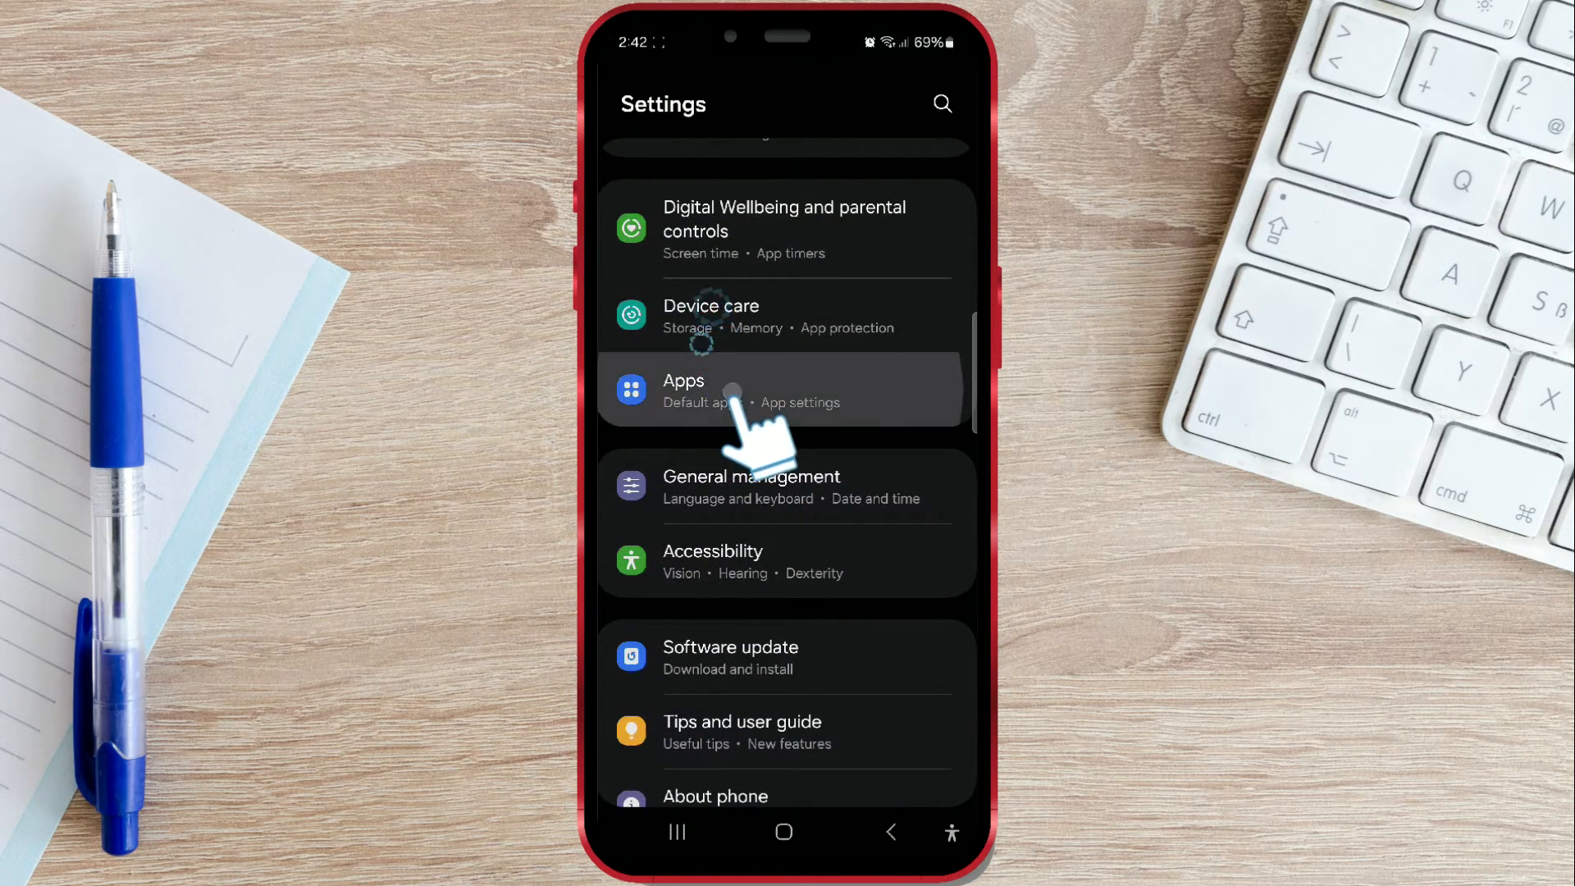
click(683, 391)
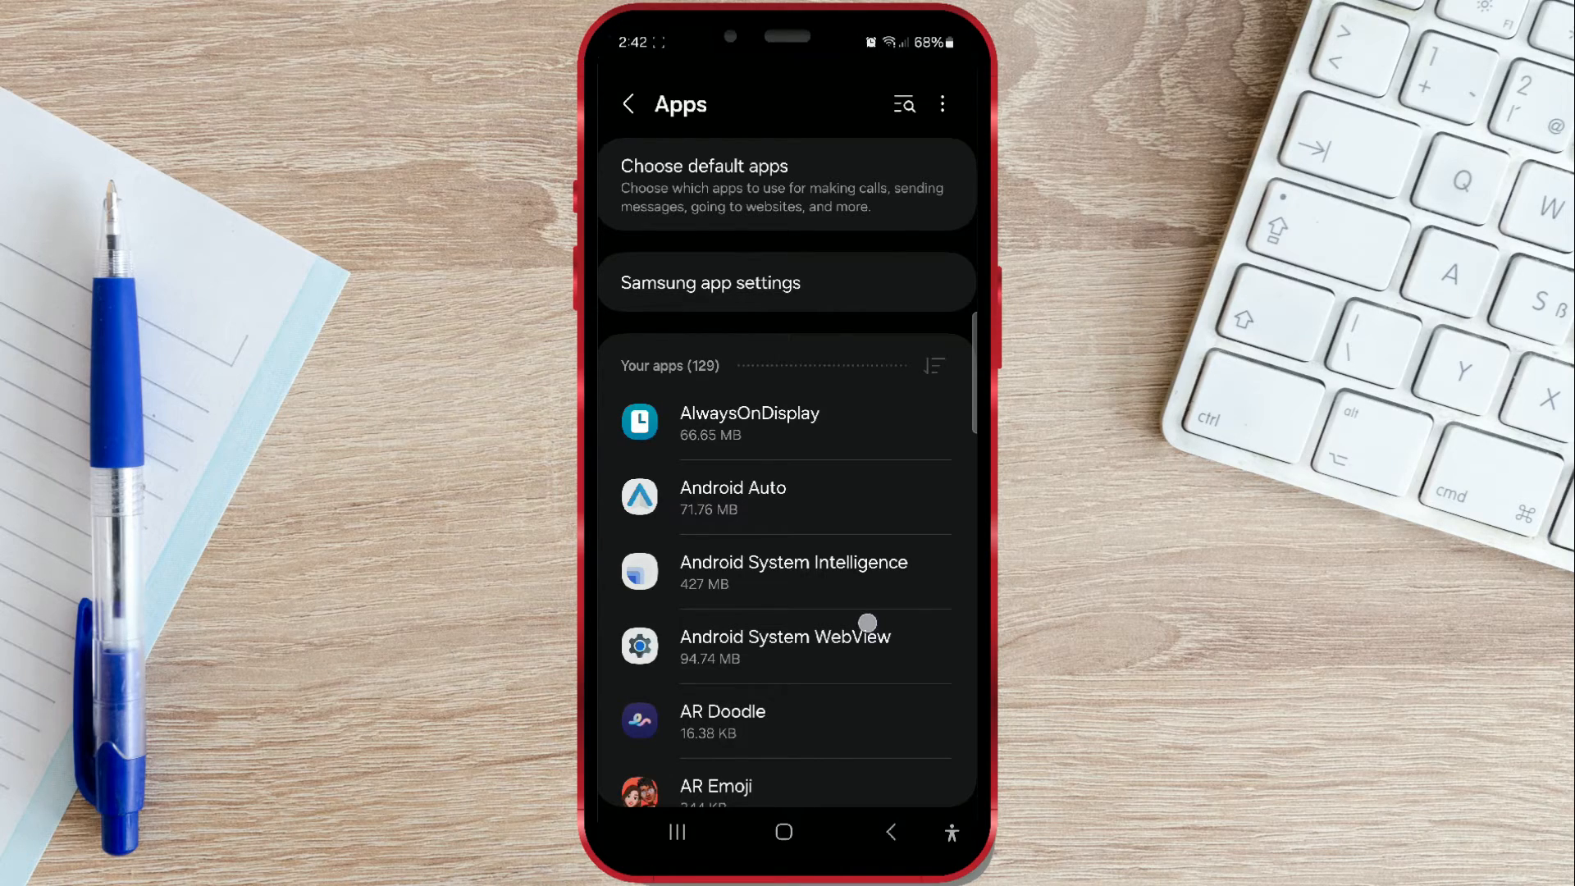
Step: Find Instagram in the app list and bring up its App info page
scroll(down, 3)
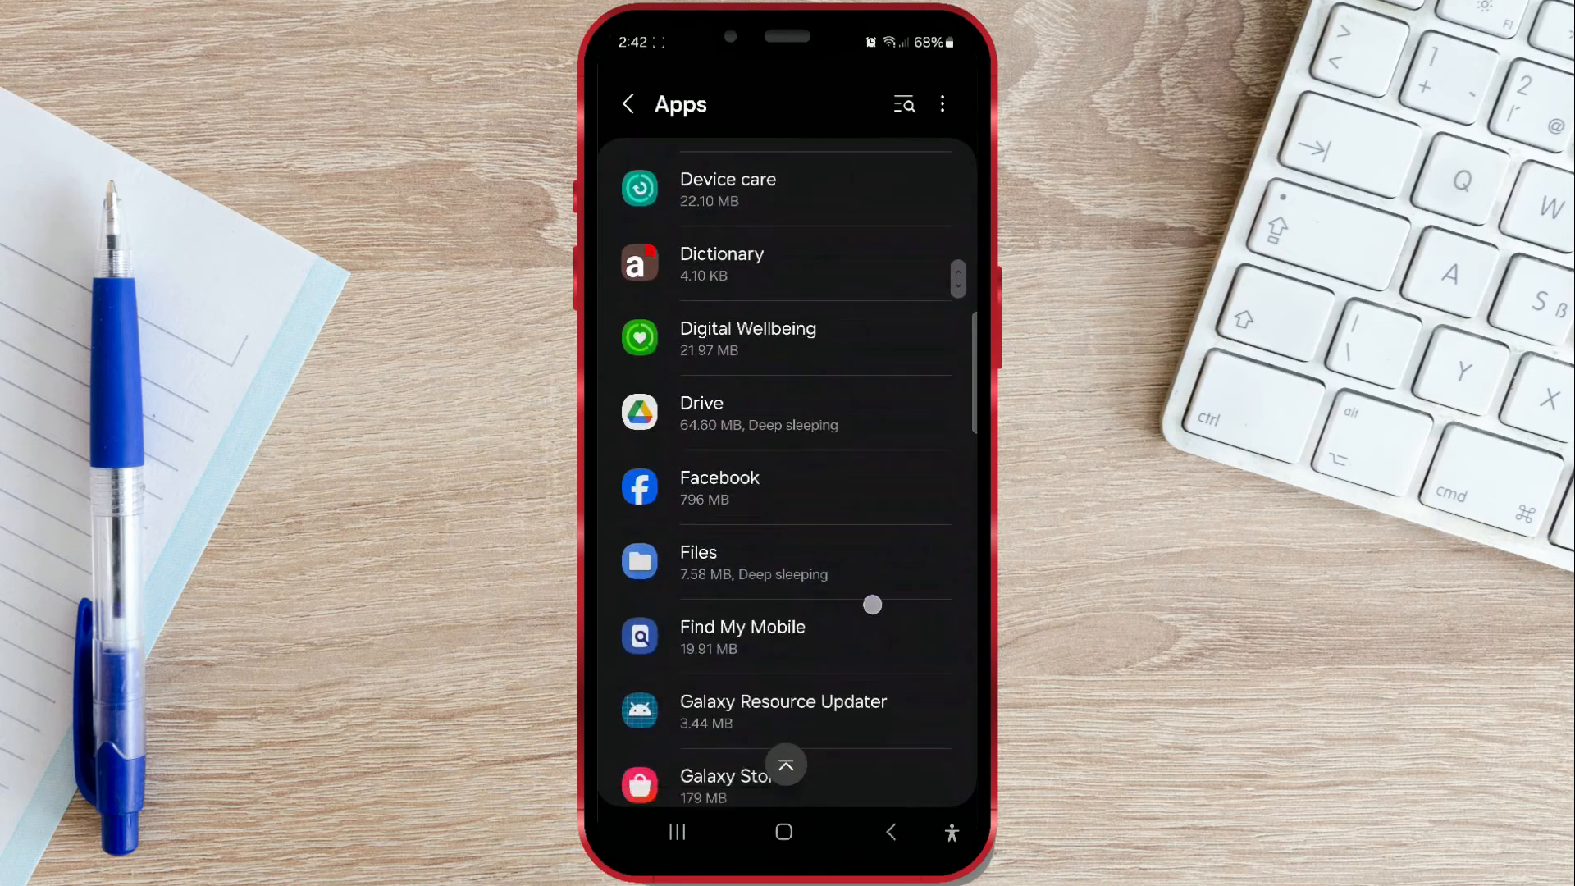
scroll(down, 3)
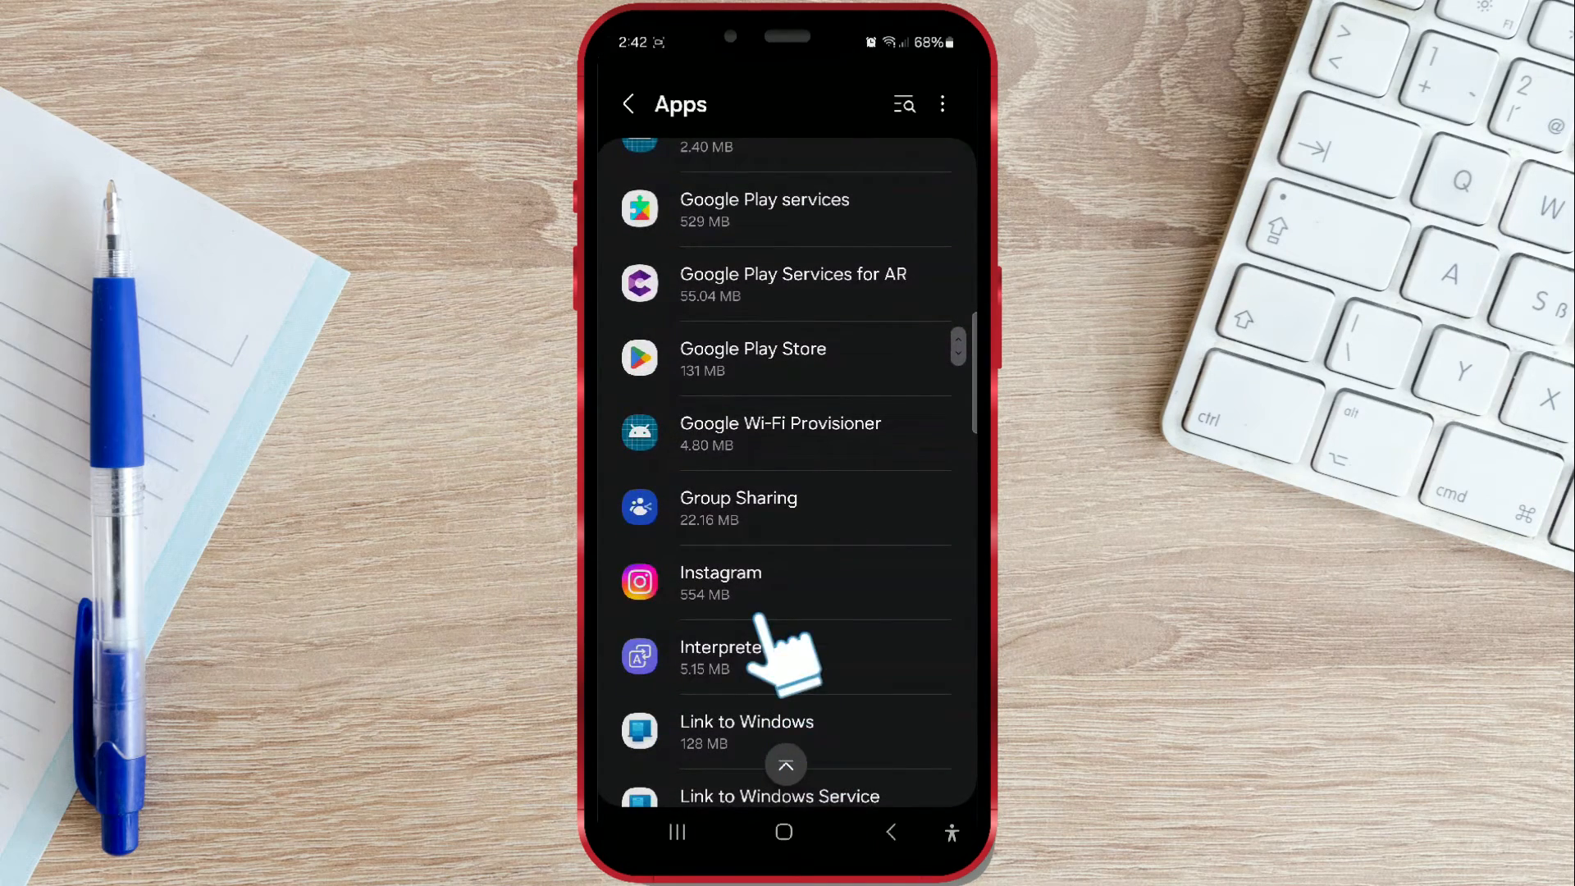
click(720, 583)
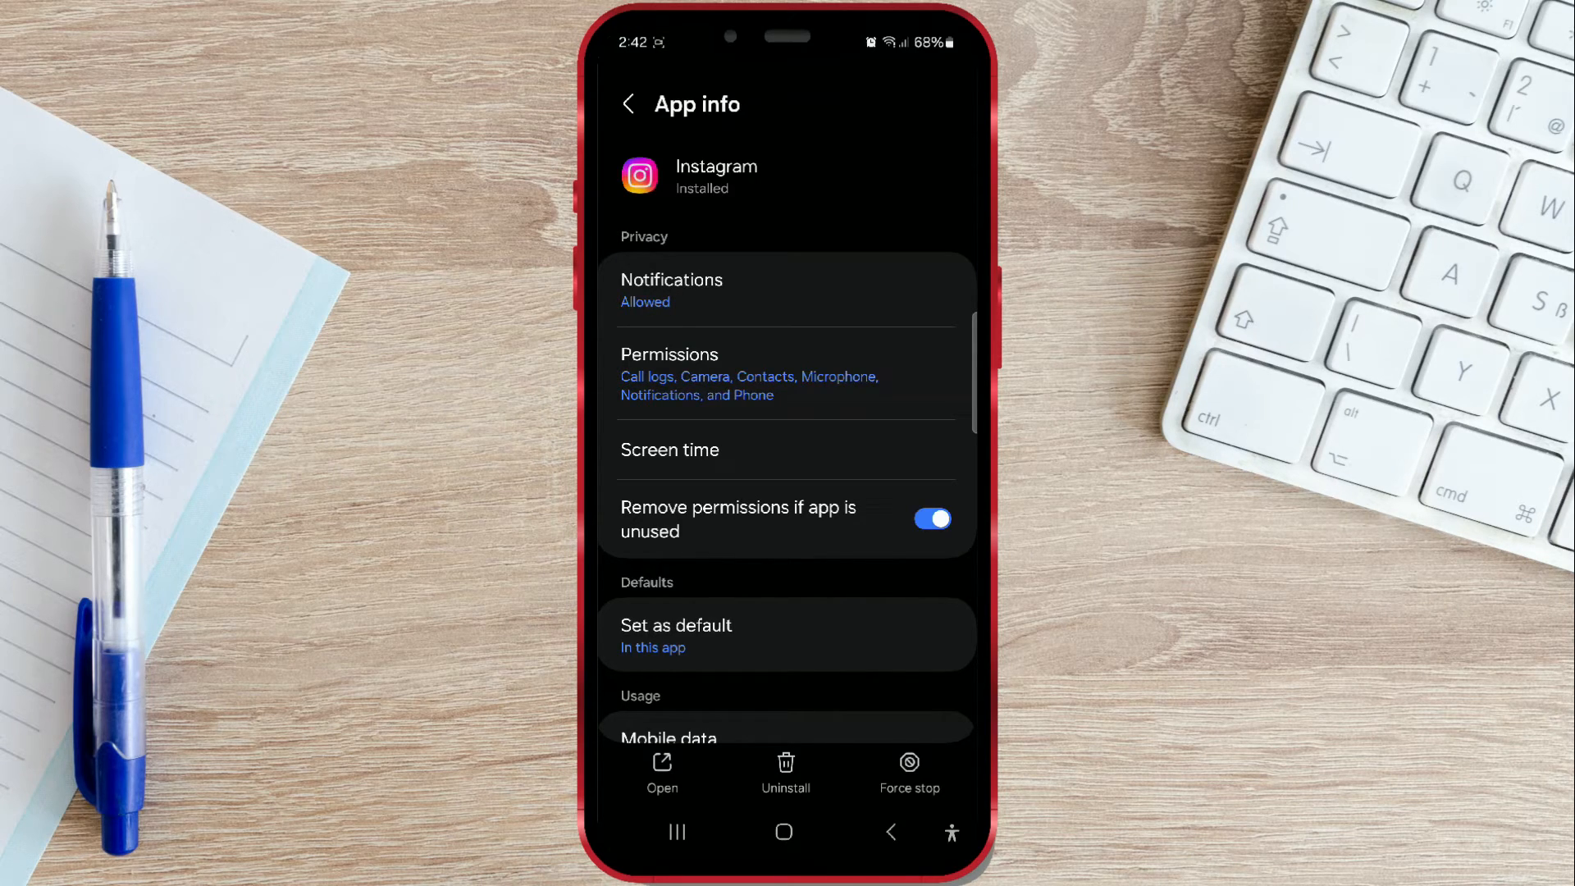
Step: Show Instagram's App permissions list from its App info page
click(669, 355)
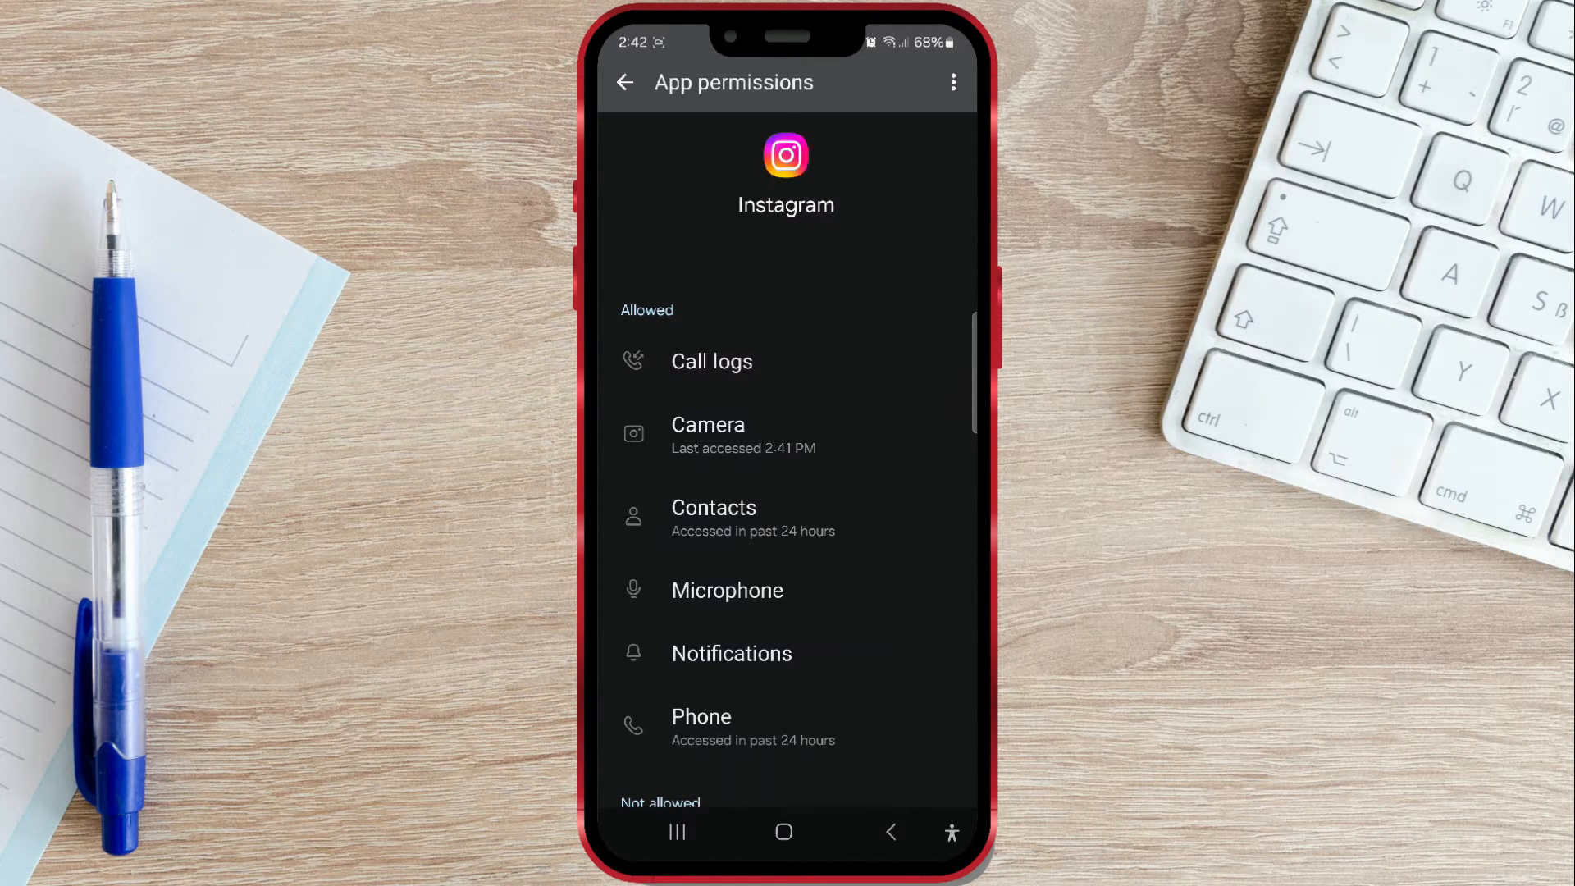
Step: Reveal the Not allowed permission group, which includes Photos and videos
scroll(down, 3)
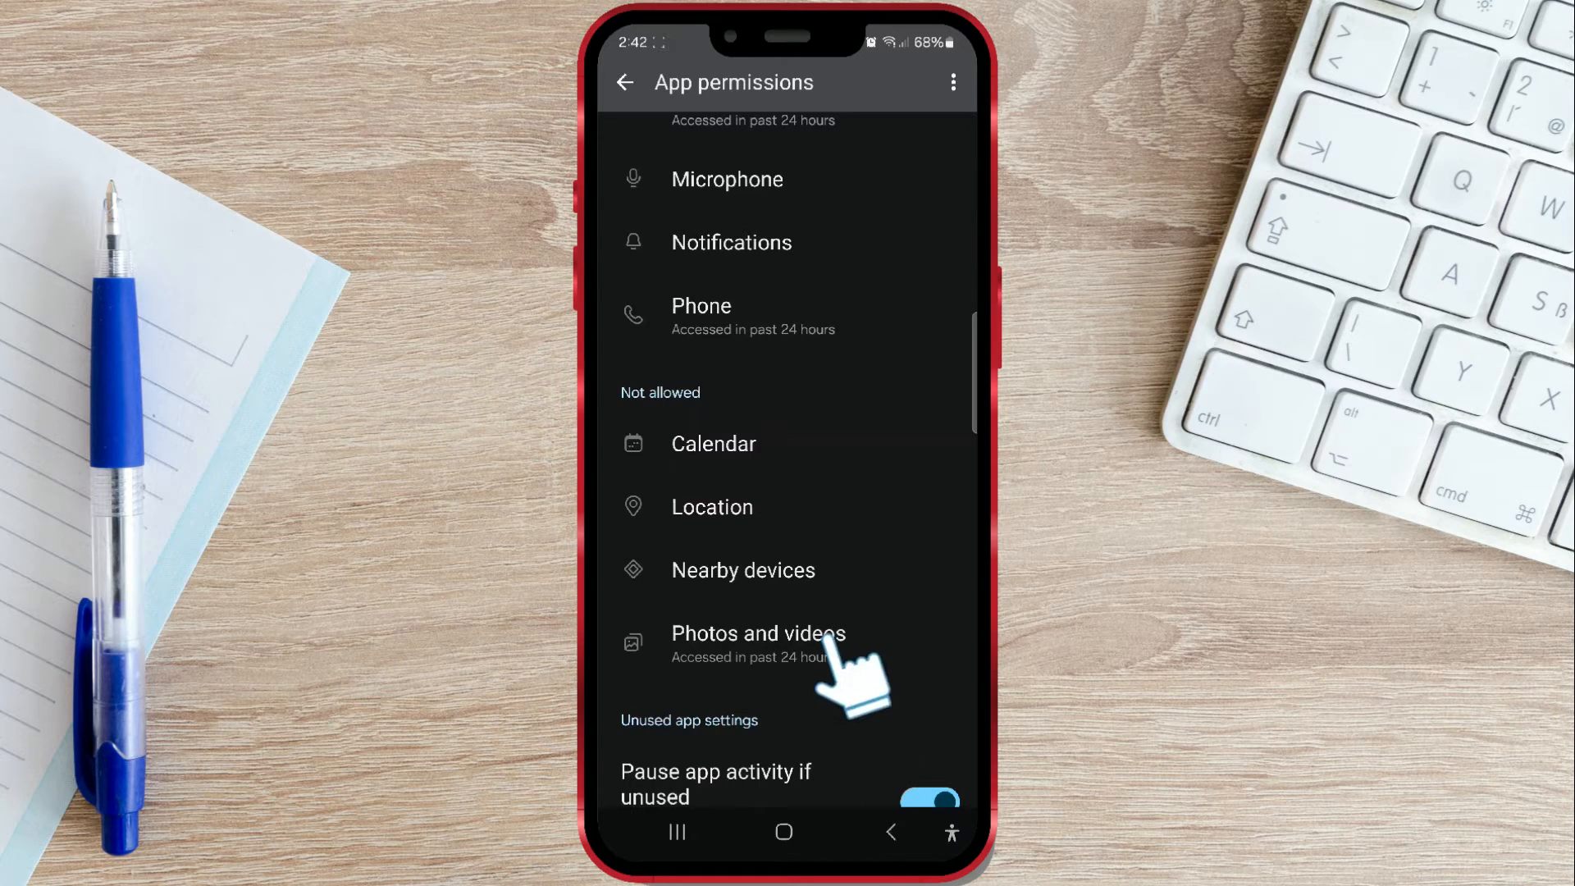
Step: Set Photos and videos access to Always allow all, then Allow limited access, then Don't allow
click(758, 634)
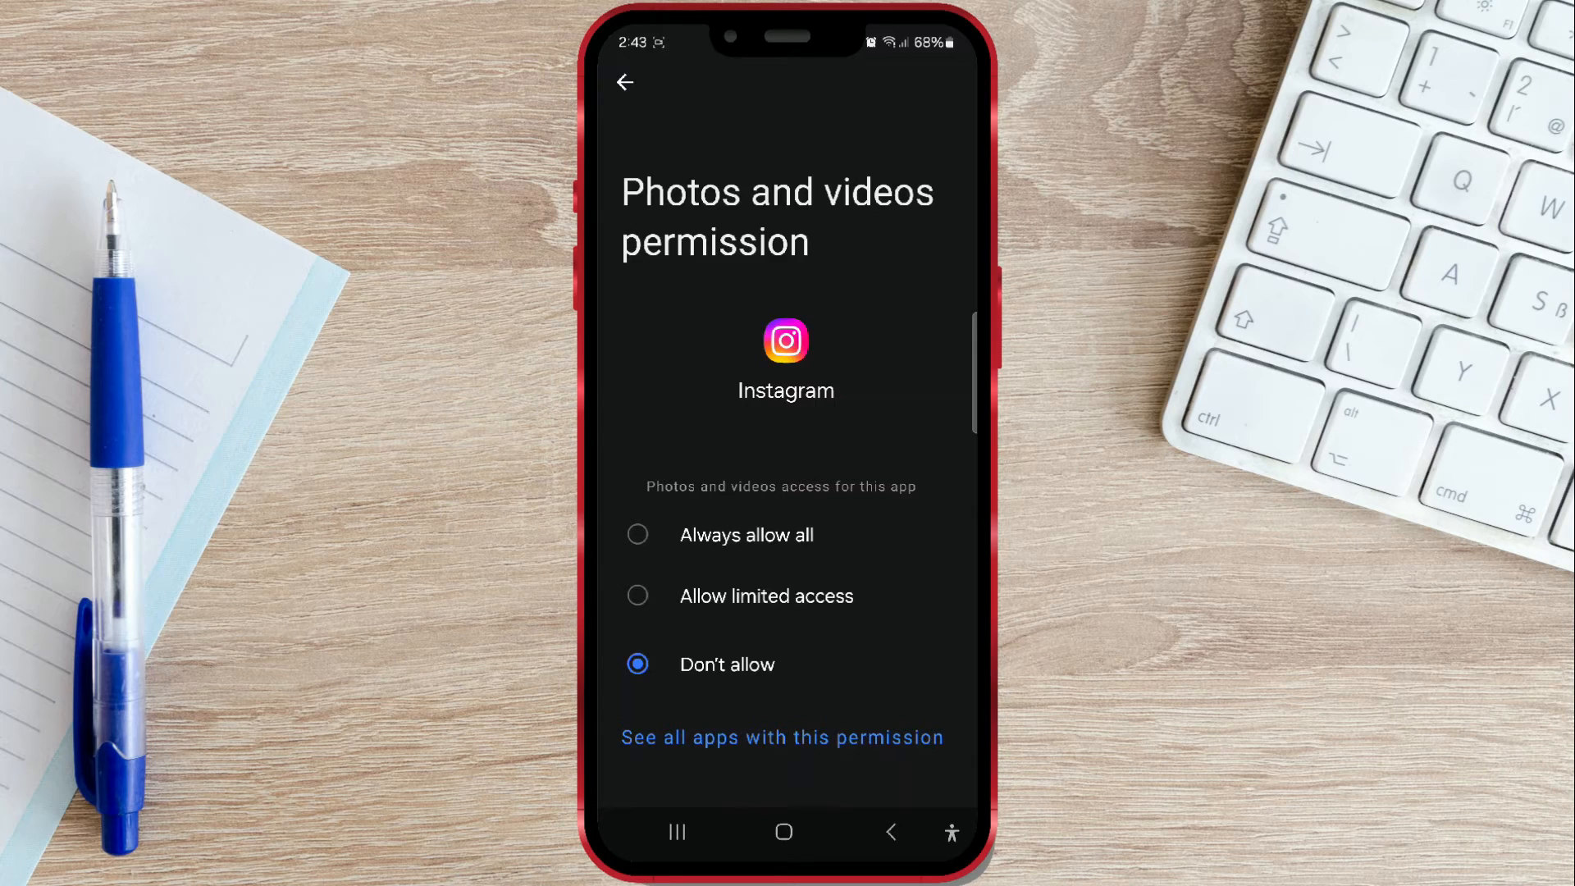
click(637, 535)
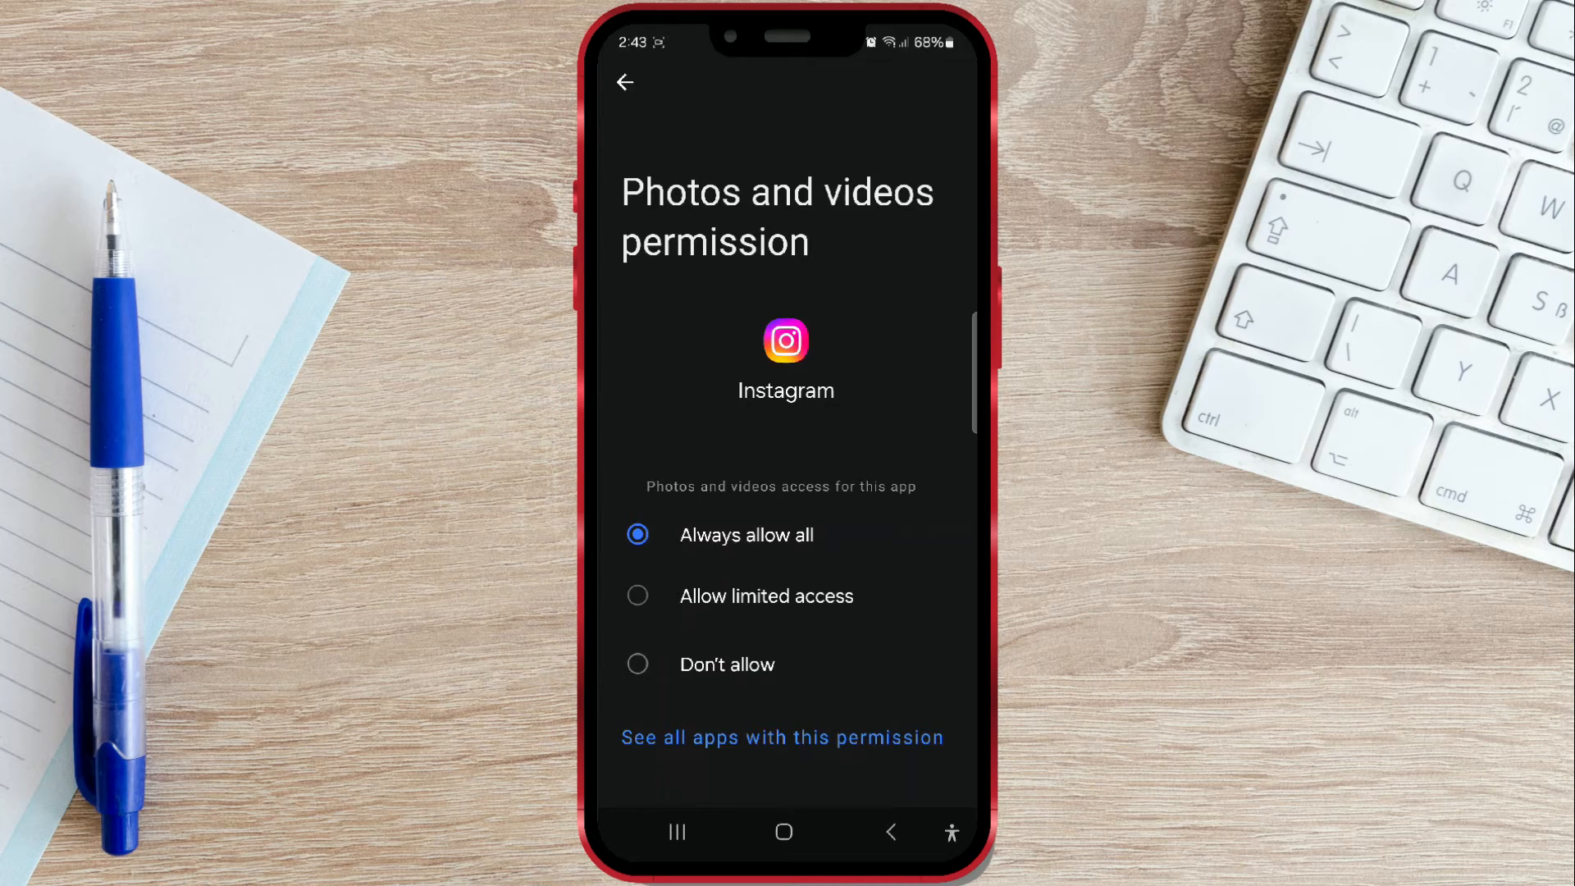
click(637, 596)
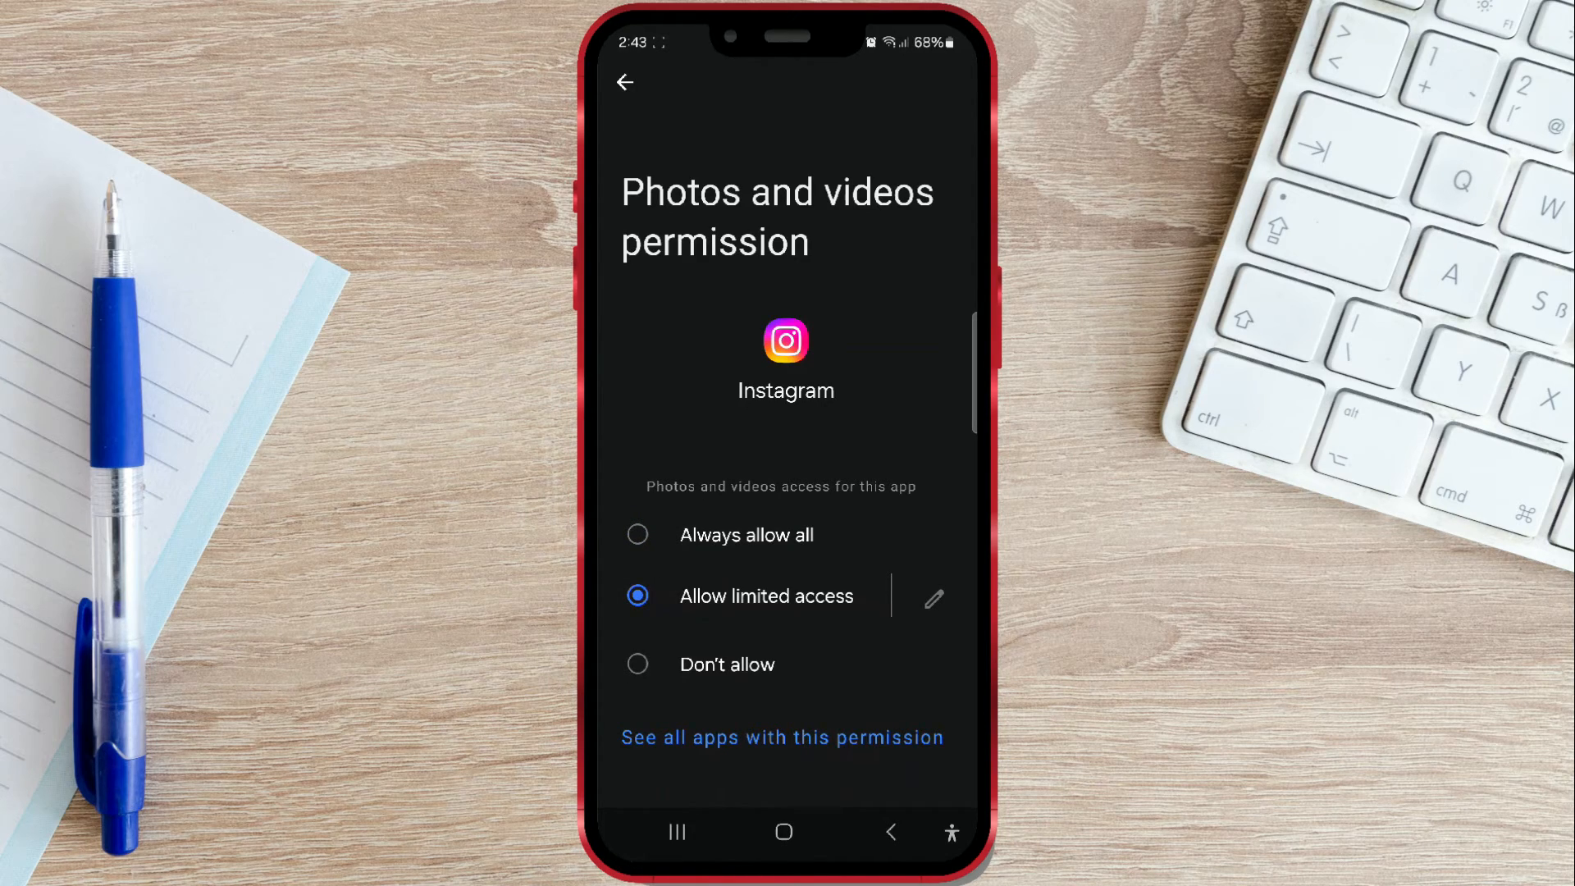
click(637, 665)
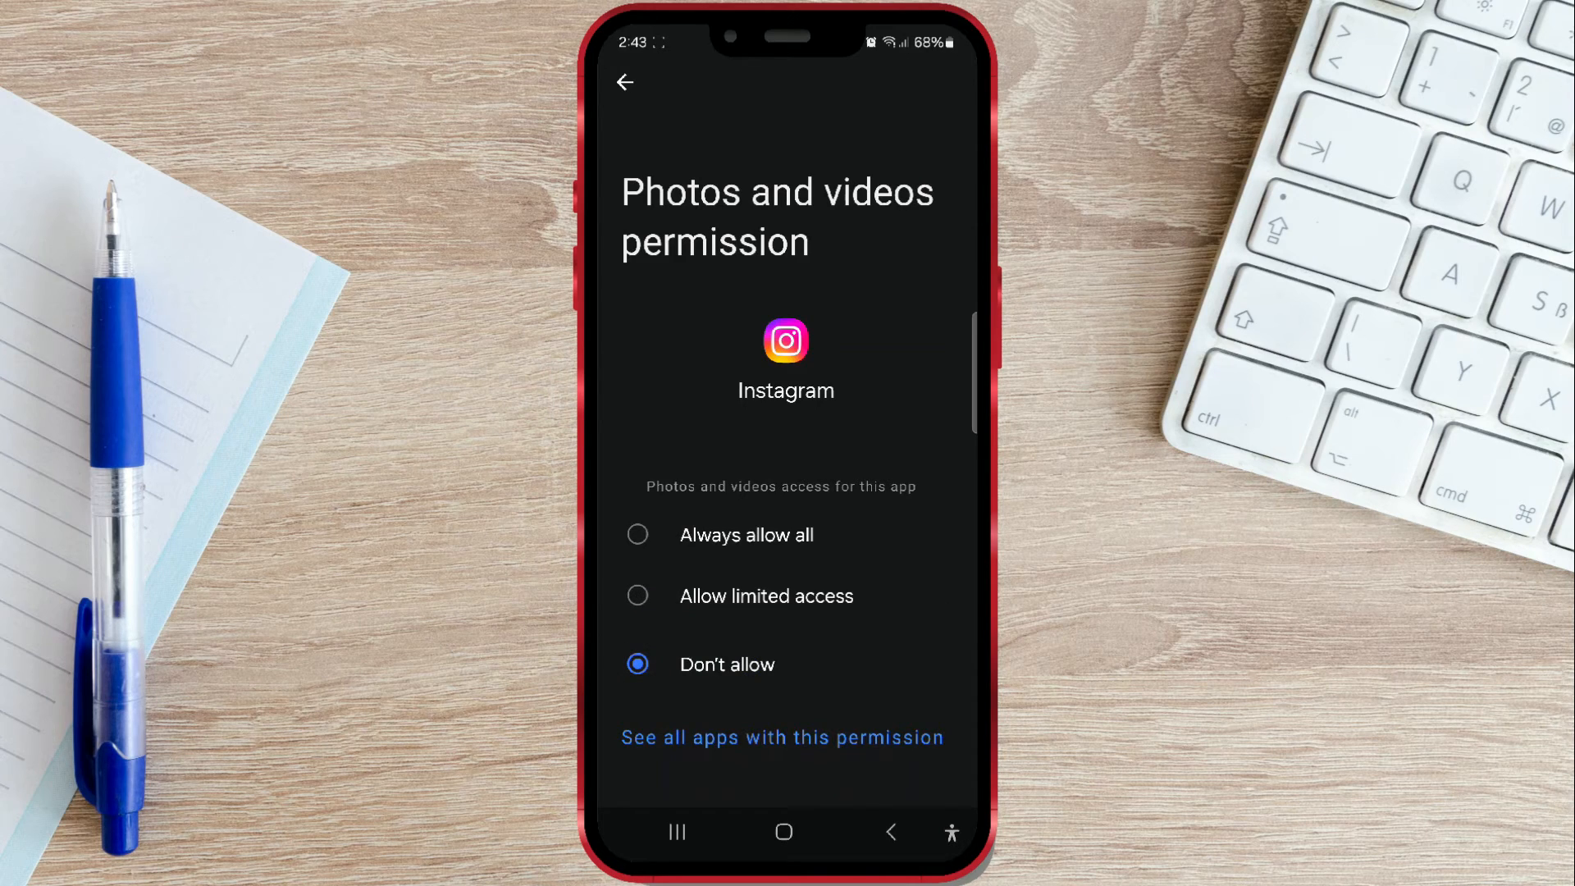